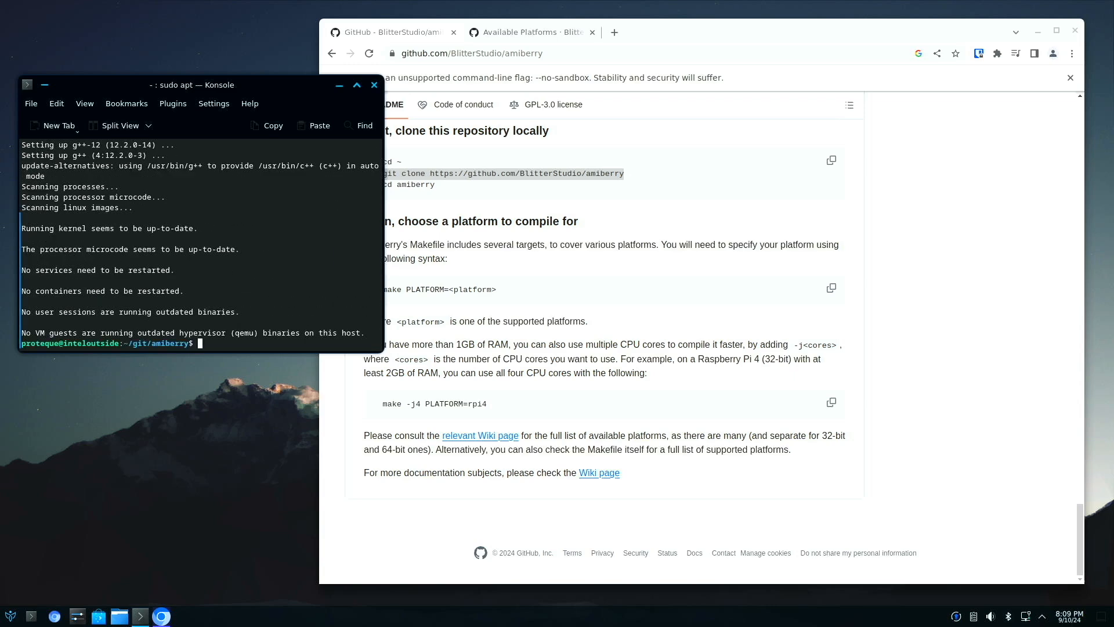
# - Build amiberry with make -j4 PLATFORM=n2, list the folder, and enter ./amiberry to launch it
pyautogui.write('make -j4 PLATFORM=n2')
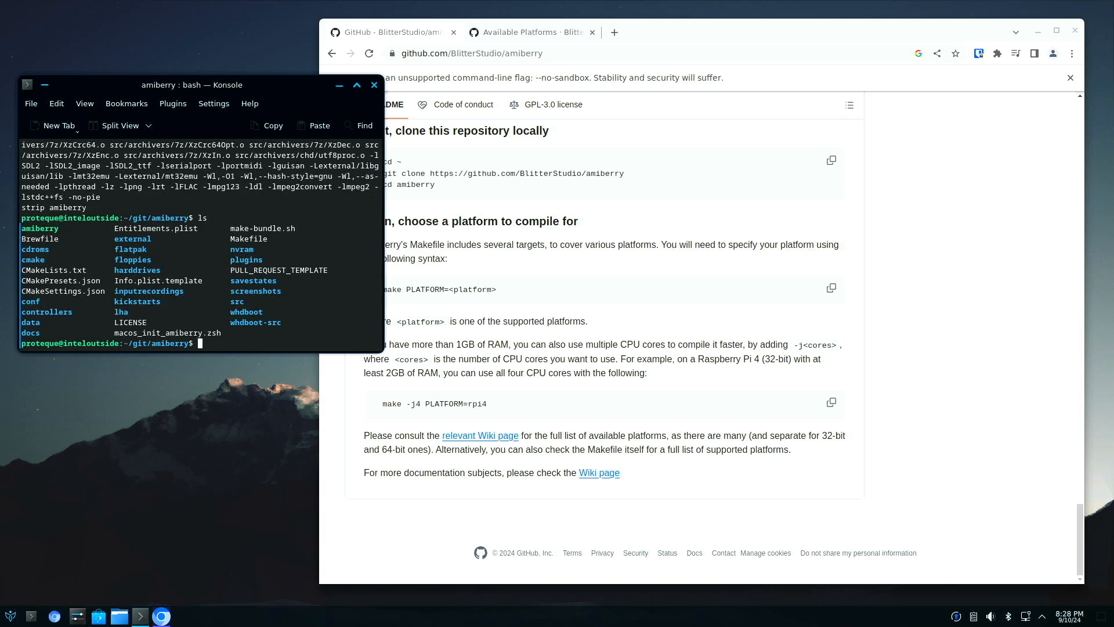
pyautogui.write('.&')
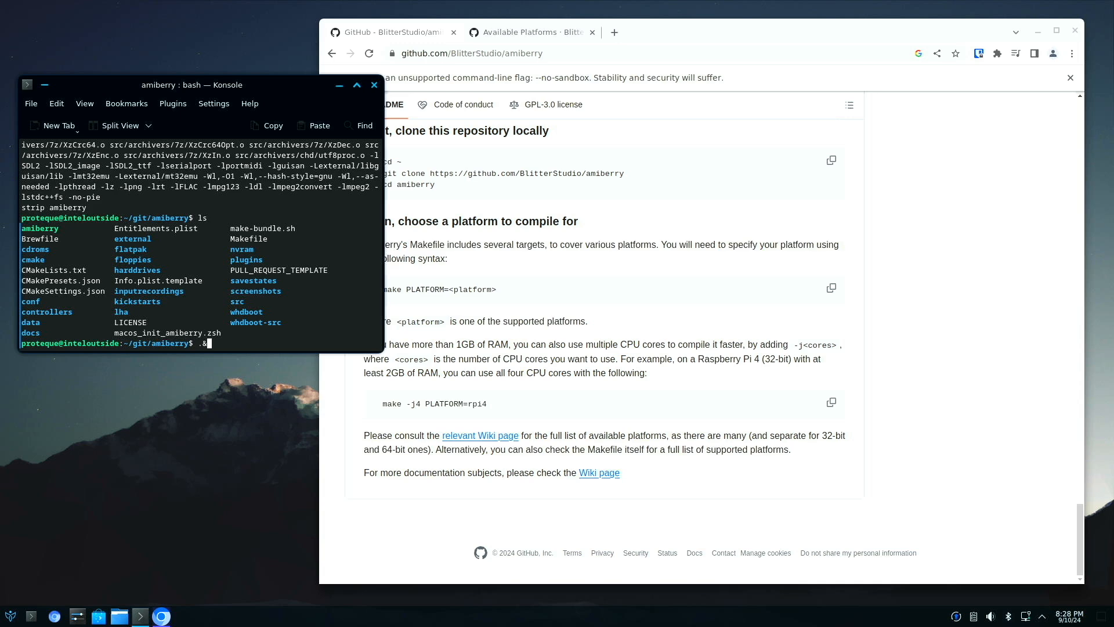
pyautogui.write('./amiberry')
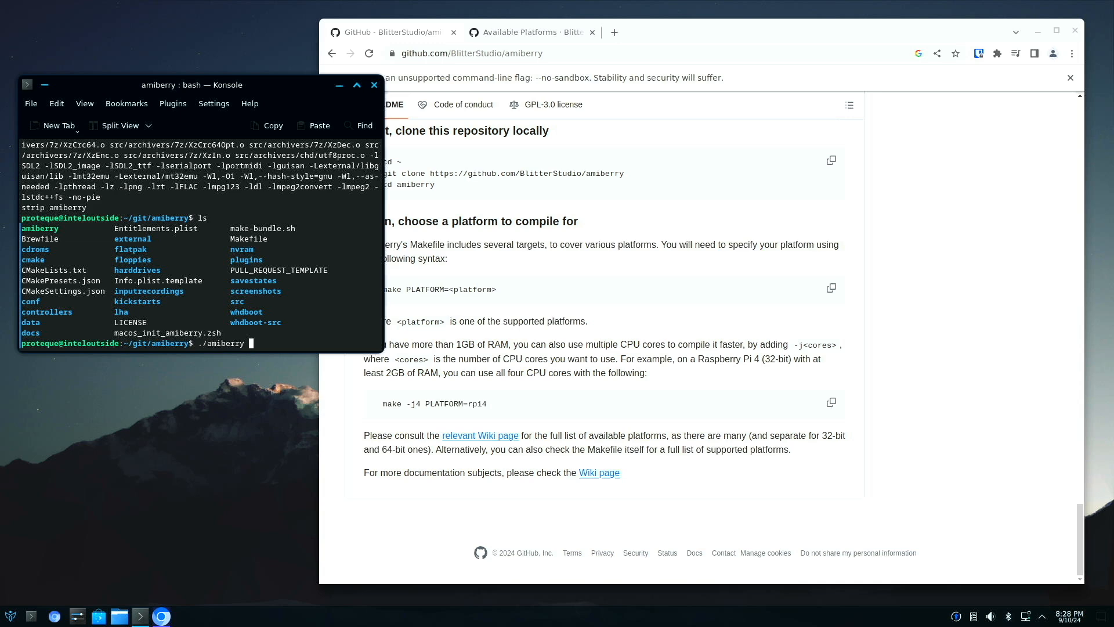
# - Run ./amiberry, move its settings window aside, and start the Amiga 500 emulation
pyautogui.press('Return')
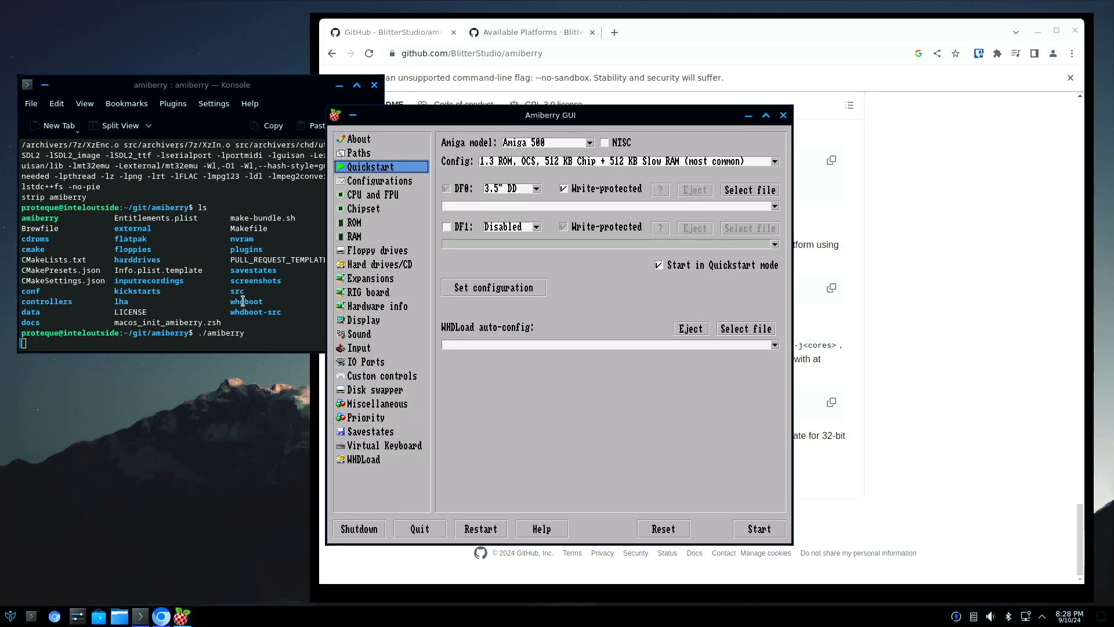
pyautogui.moveTo(550, 115); pyautogui.dragTo(471, 86)
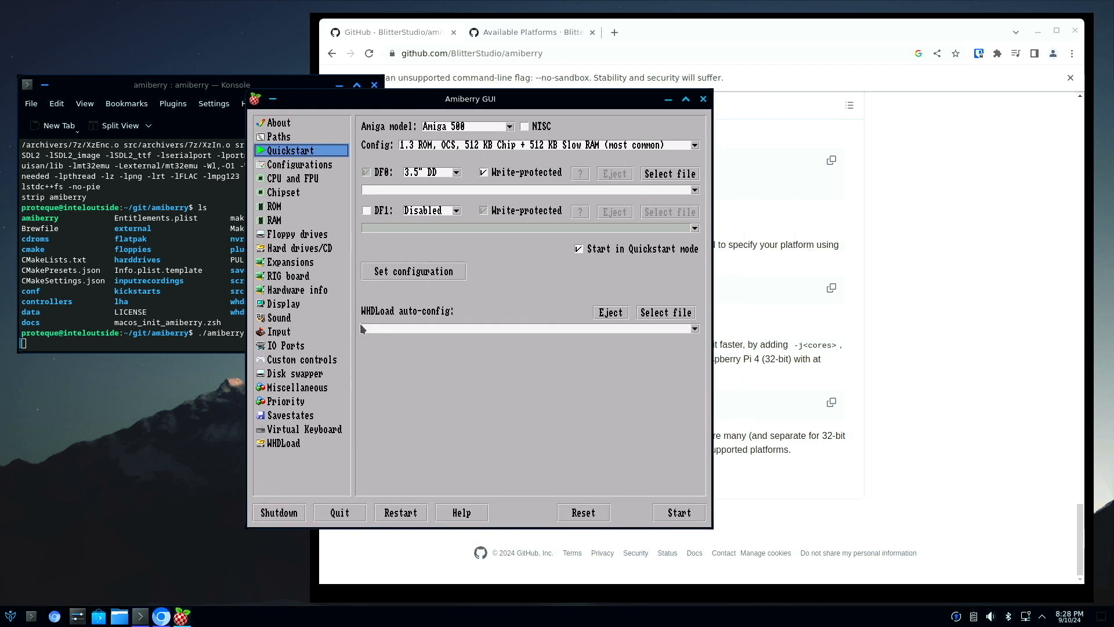
pyautogui.moveTo(496, 409)
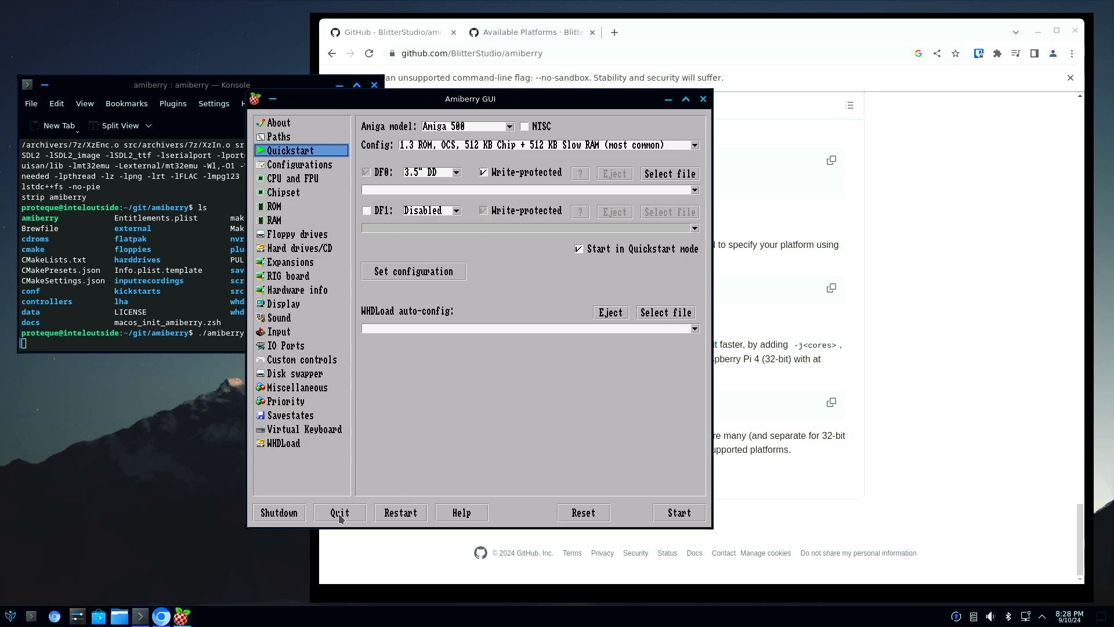
pyautogui.click(676, 512)
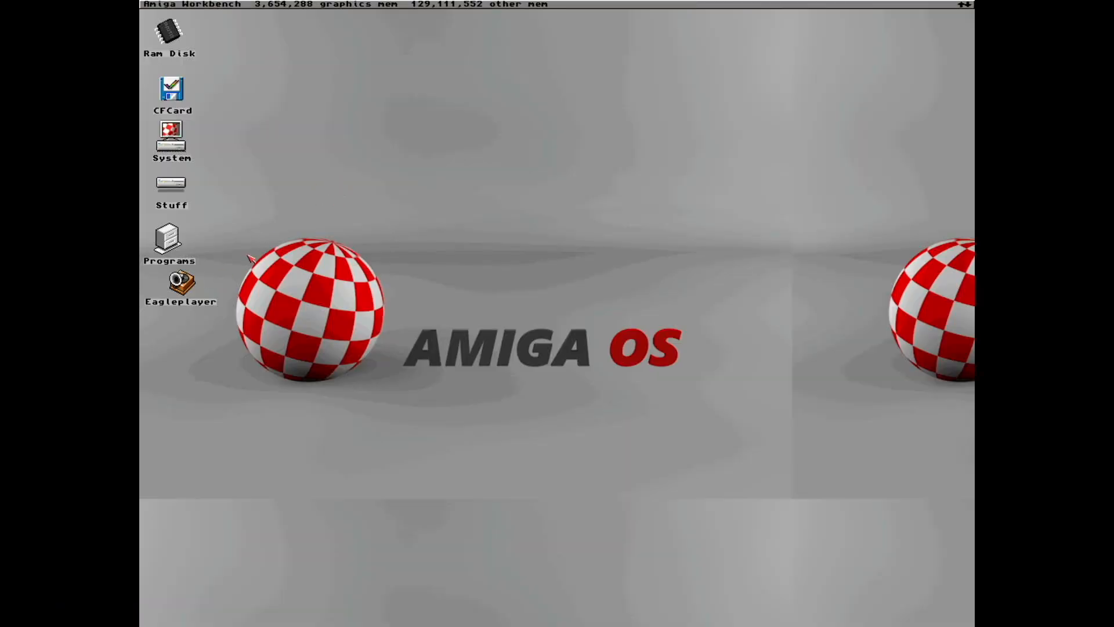
pyautogui.doubleClick(180, 284)
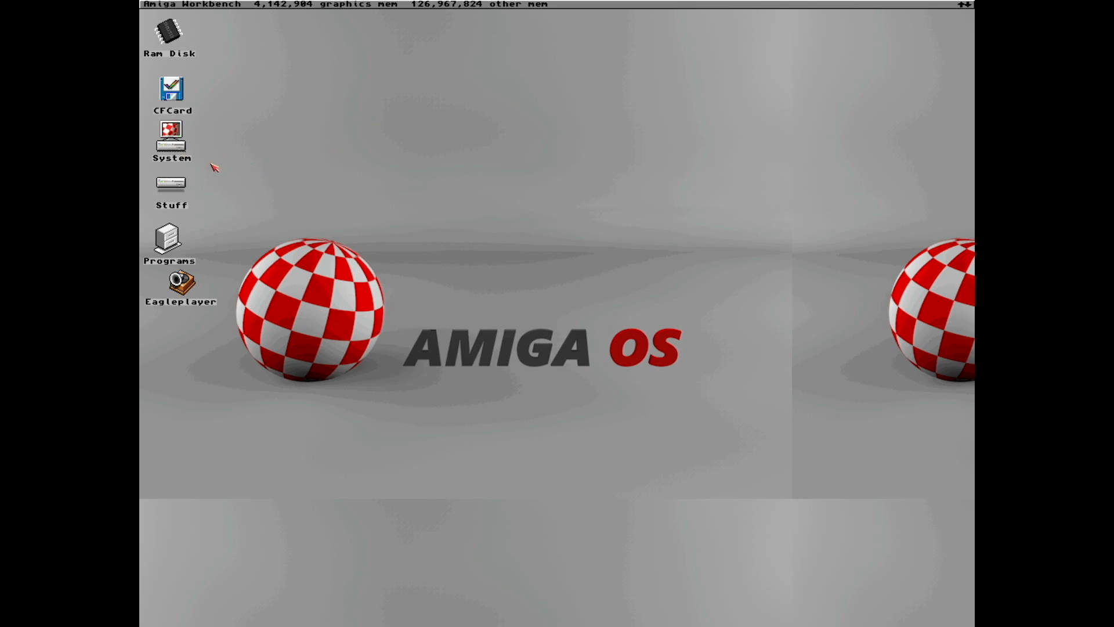
pyautogui.moveTo(170, 187)
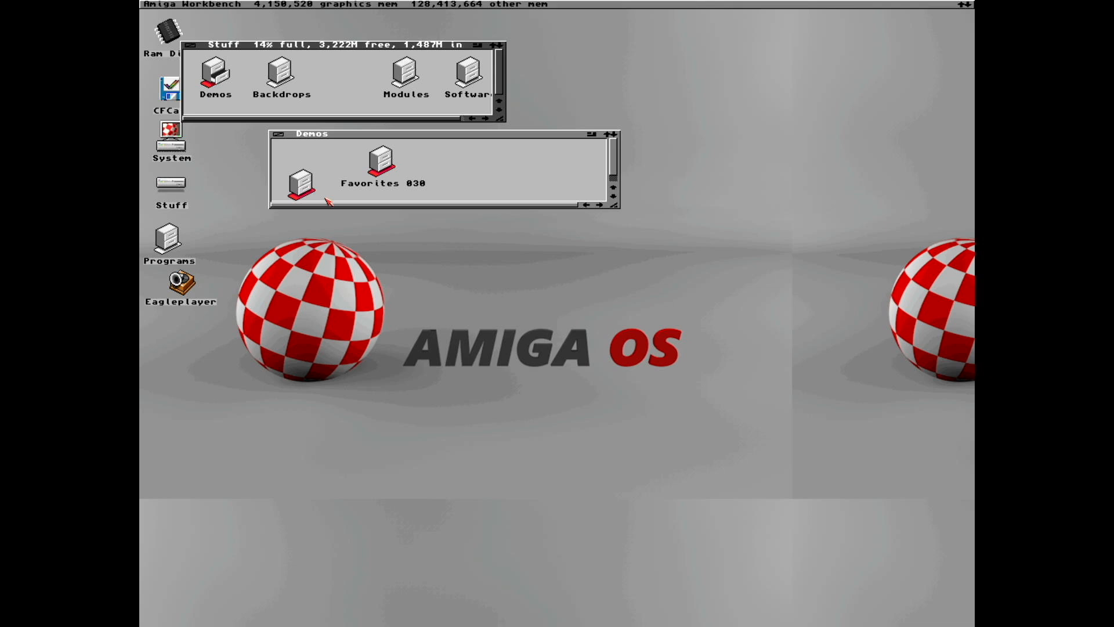
pyautogui.moveTo(615, 214)
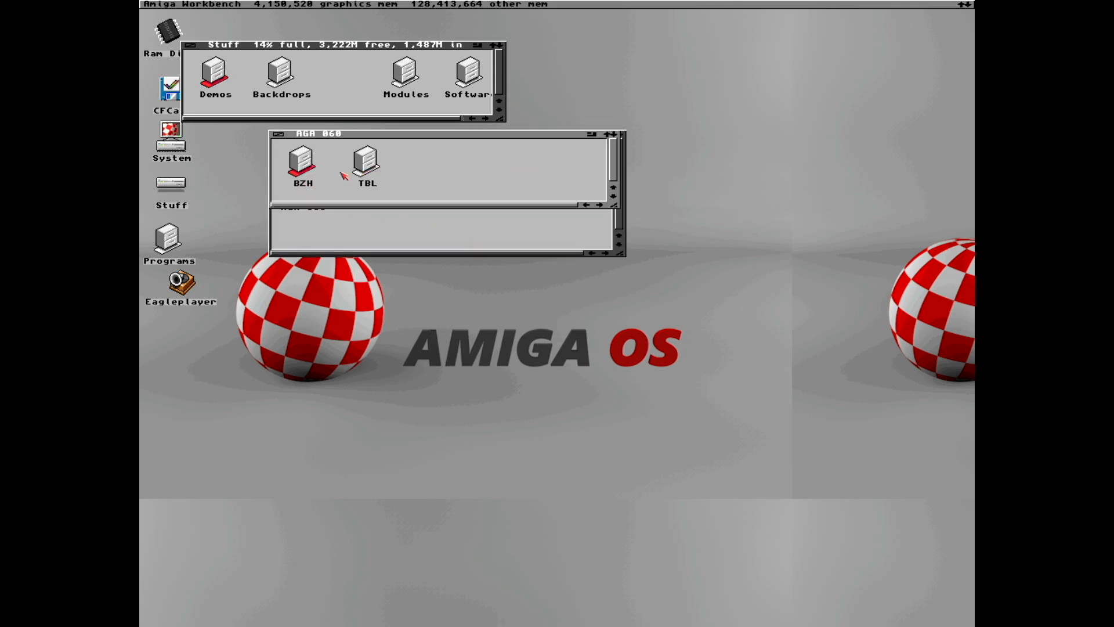
# - Browse into the TBL drawer and then the tbl-rift drawer to show its files
pyautogui.doubleClick(365, 160)
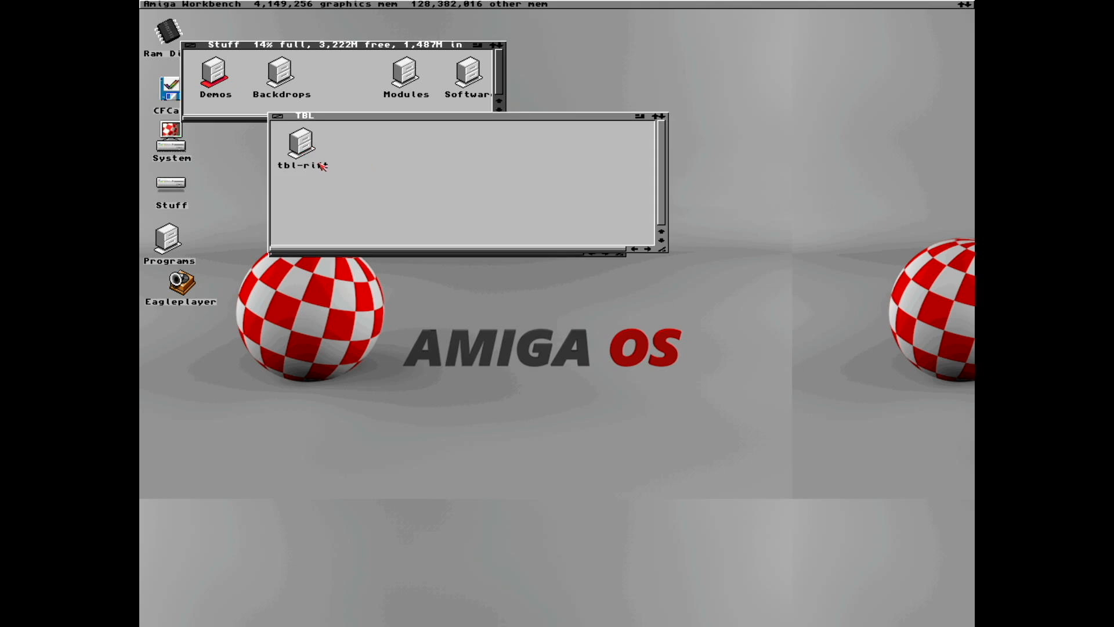
pyautogui.doubleClick(300, 141)
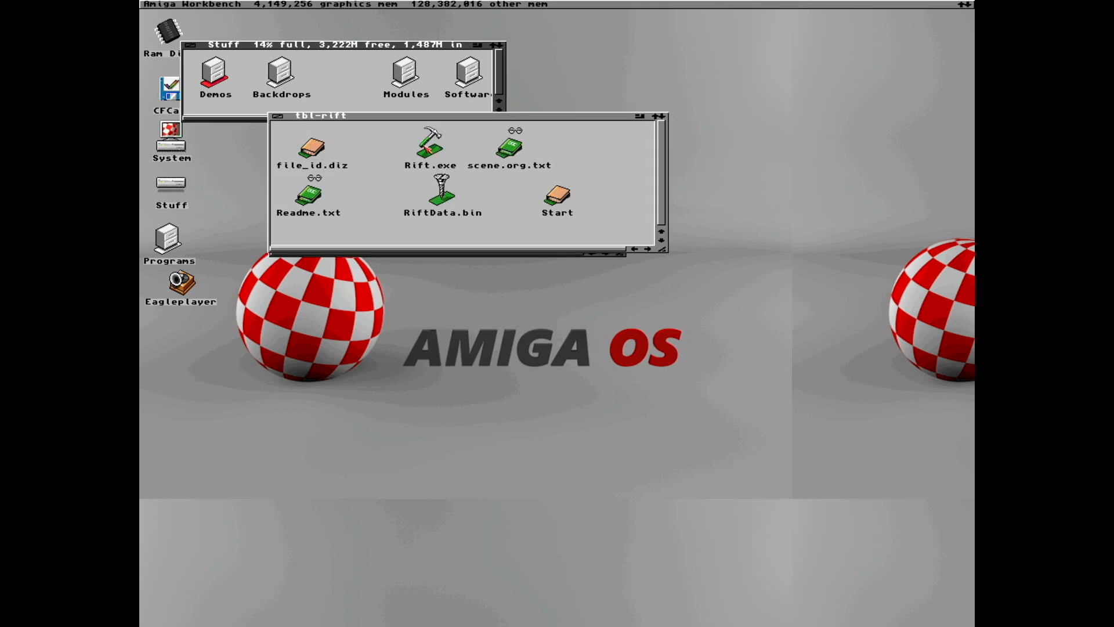